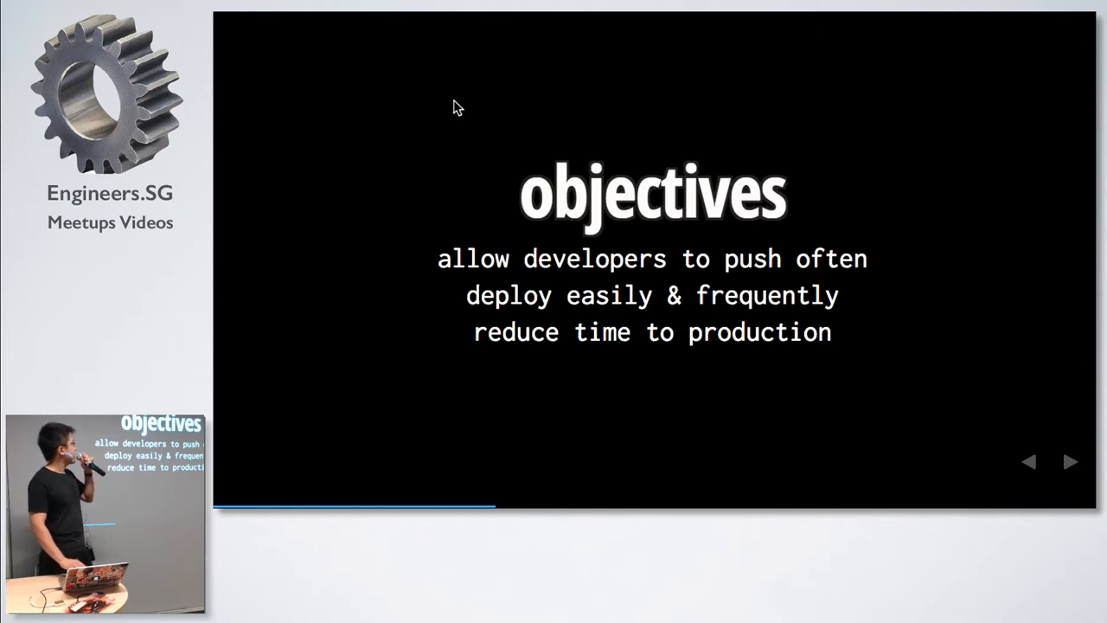
mouse_move(481, 33)
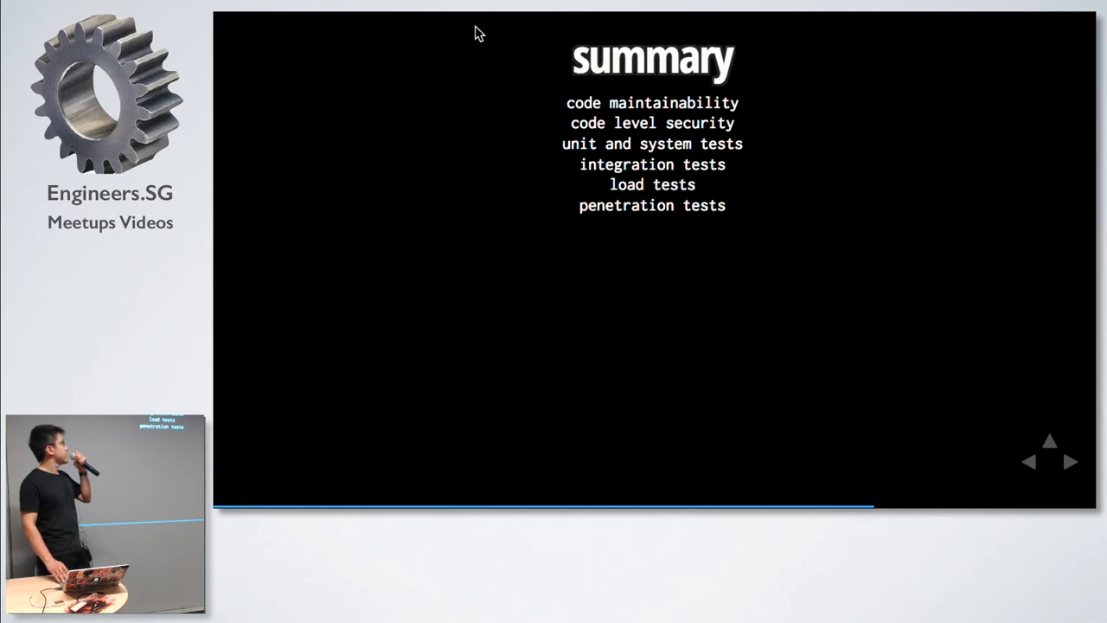
left_click(1071, 462)
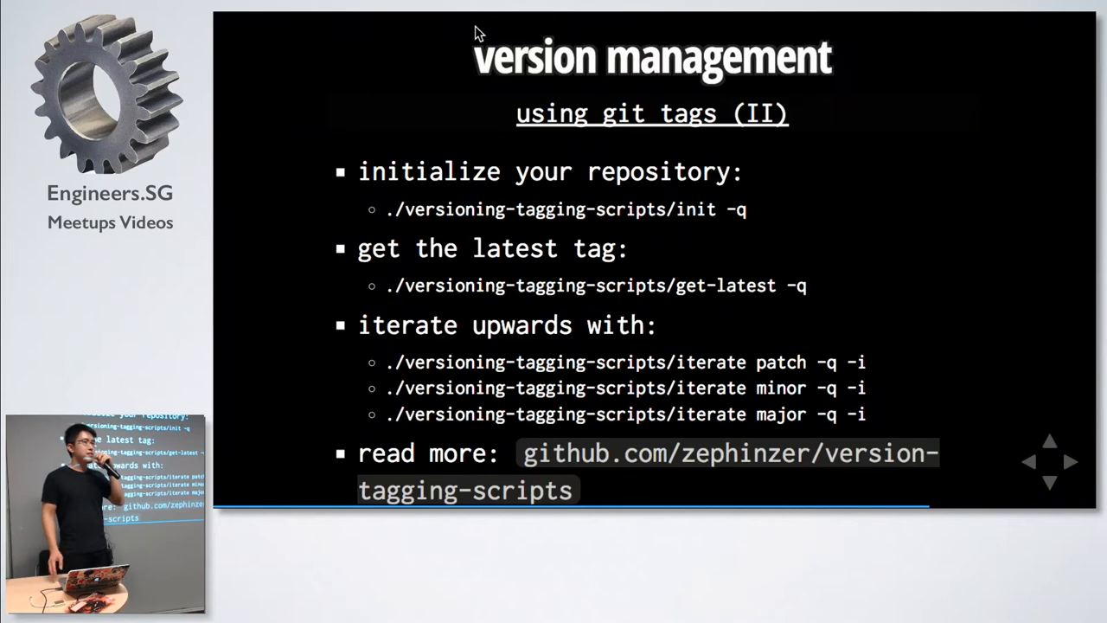
scroll("up", 3)
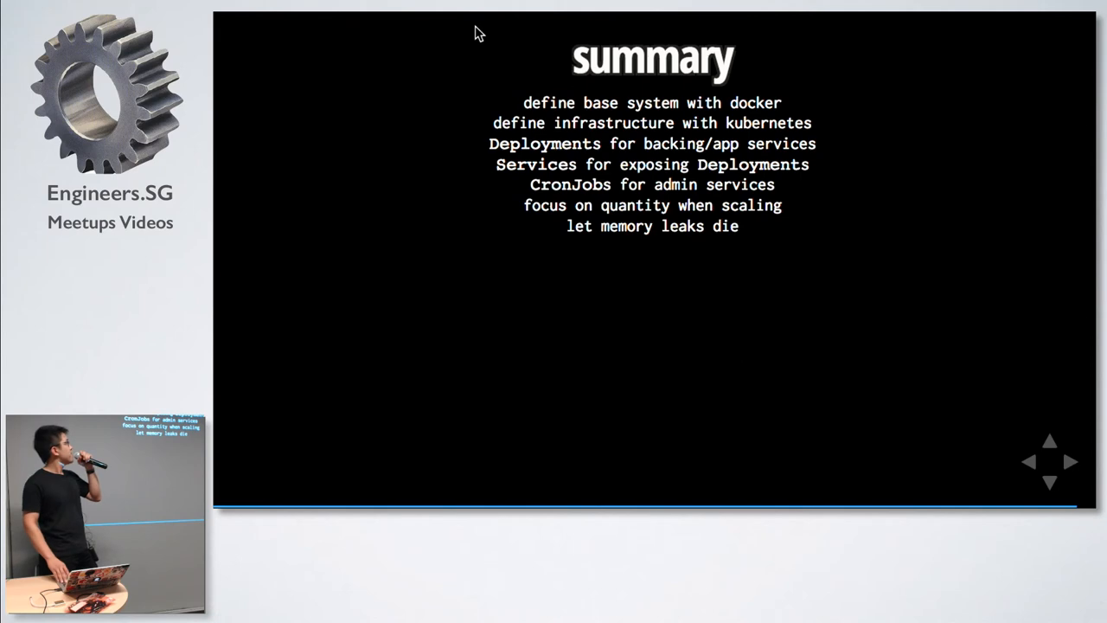
left_click(1071, 461)
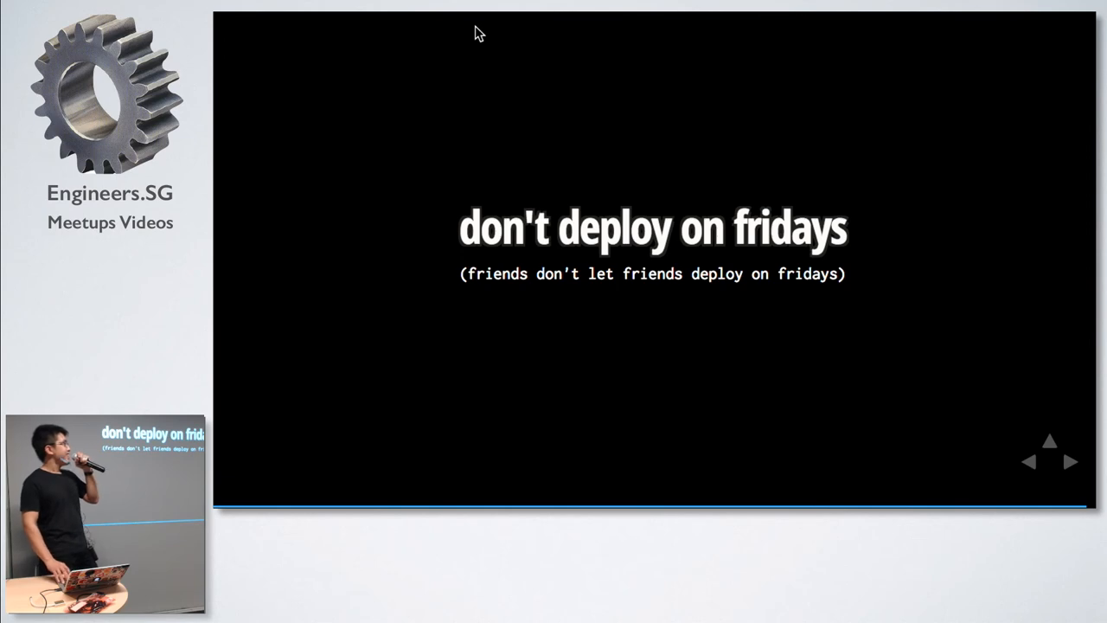
left_click(1071, 462)
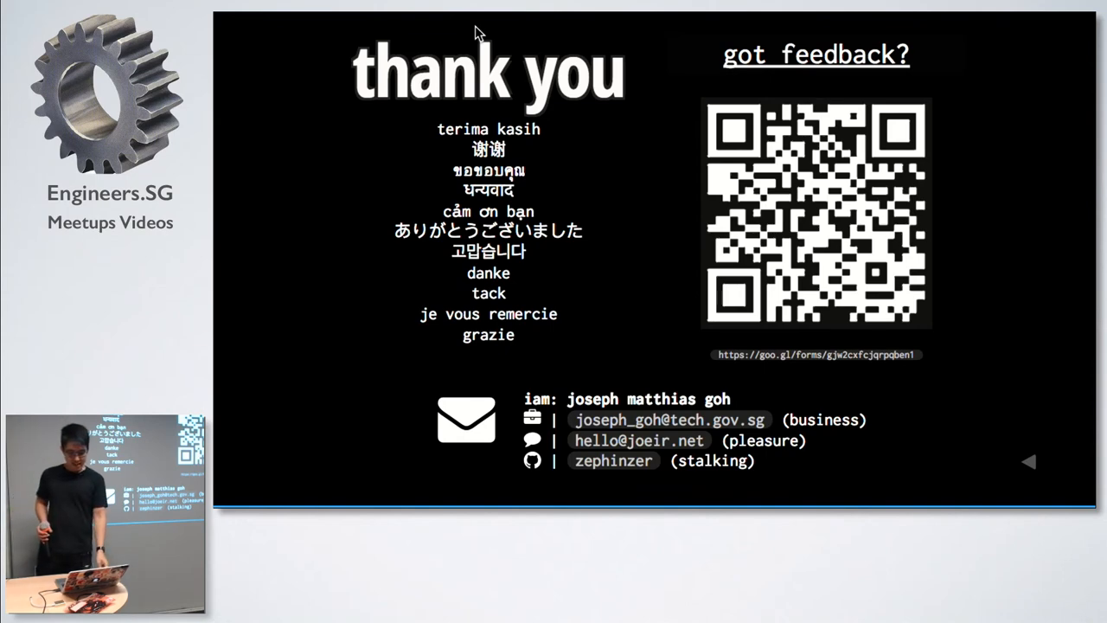